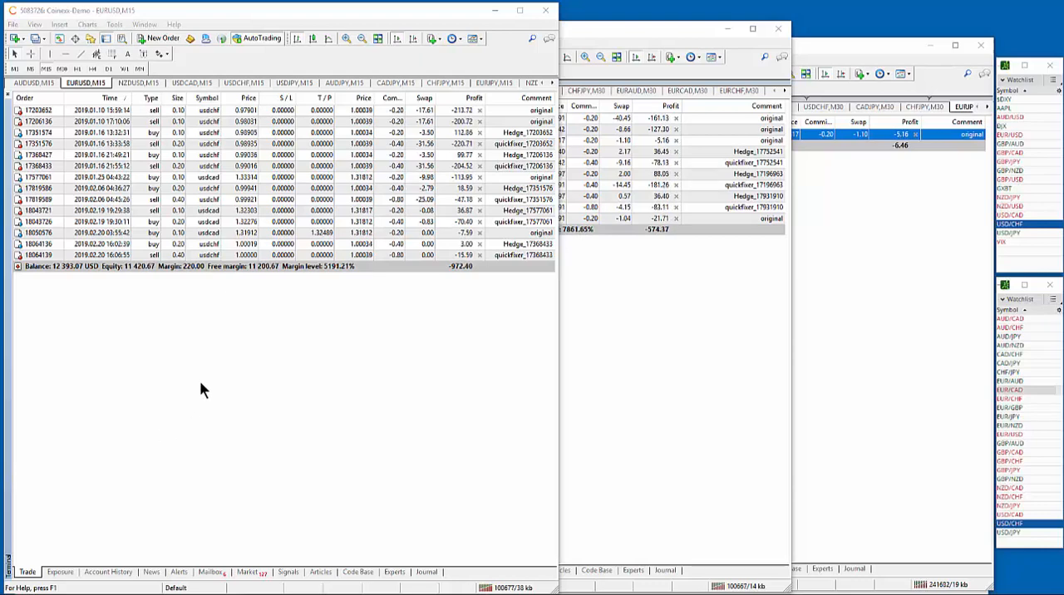
mouse_move(175, 326)
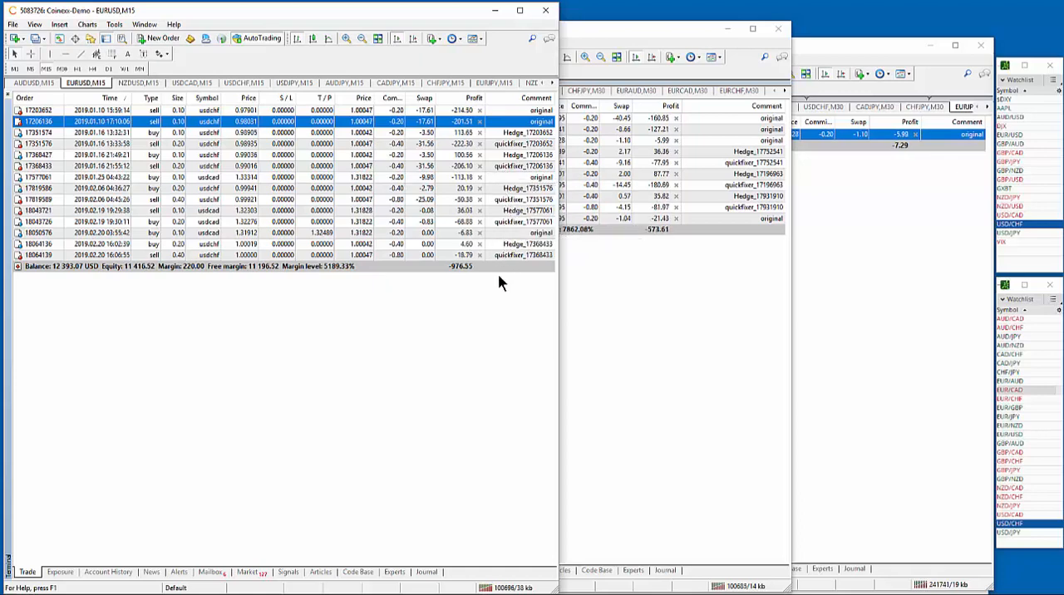
mouse_move(473, 296)
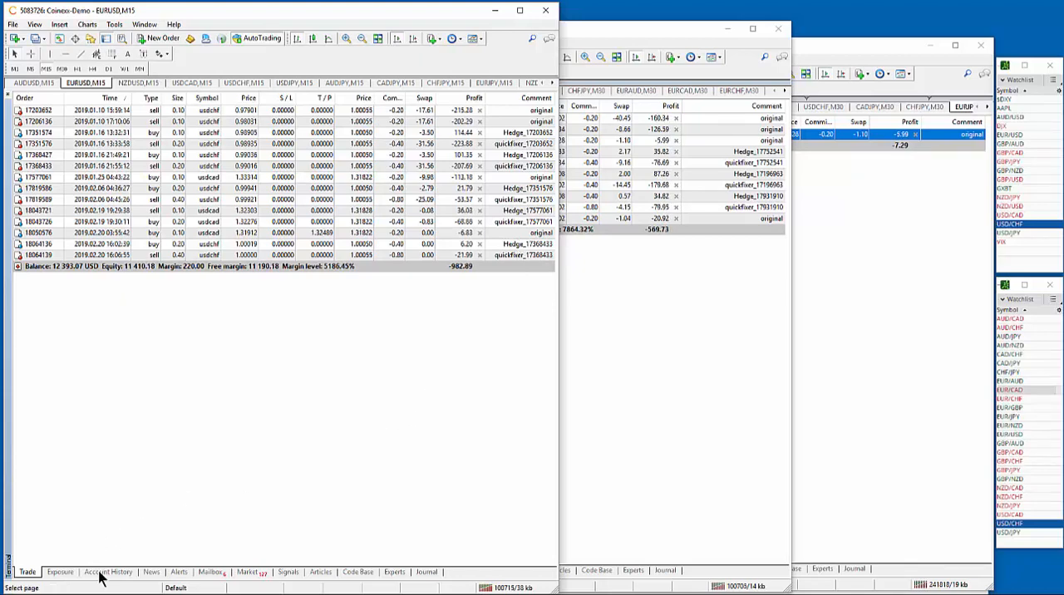
Show the first demo account's closed-trade history in the Terminal
click(108, 572)
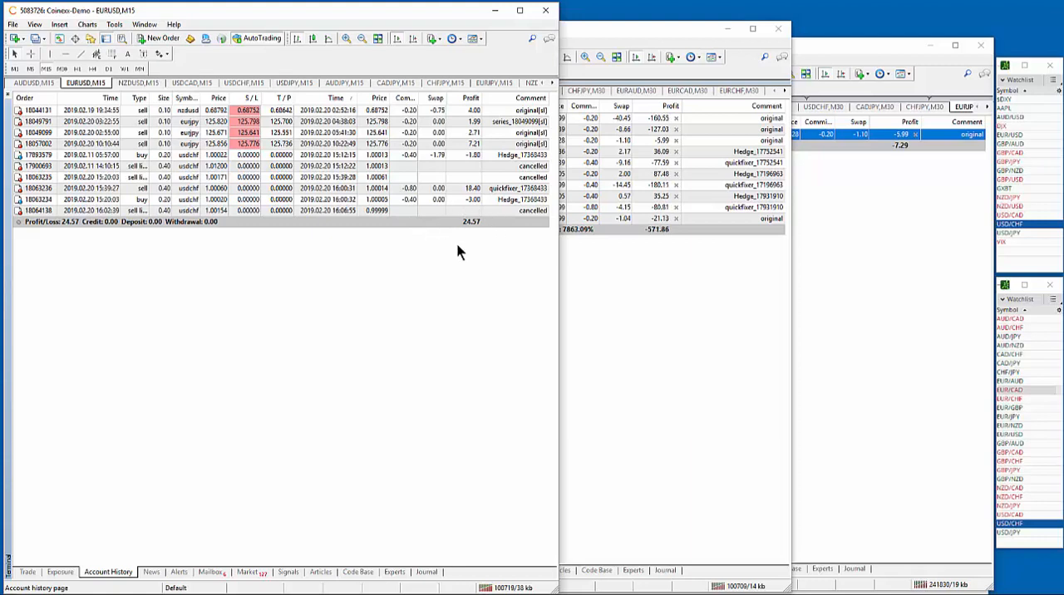
mouse_move(490, 201)
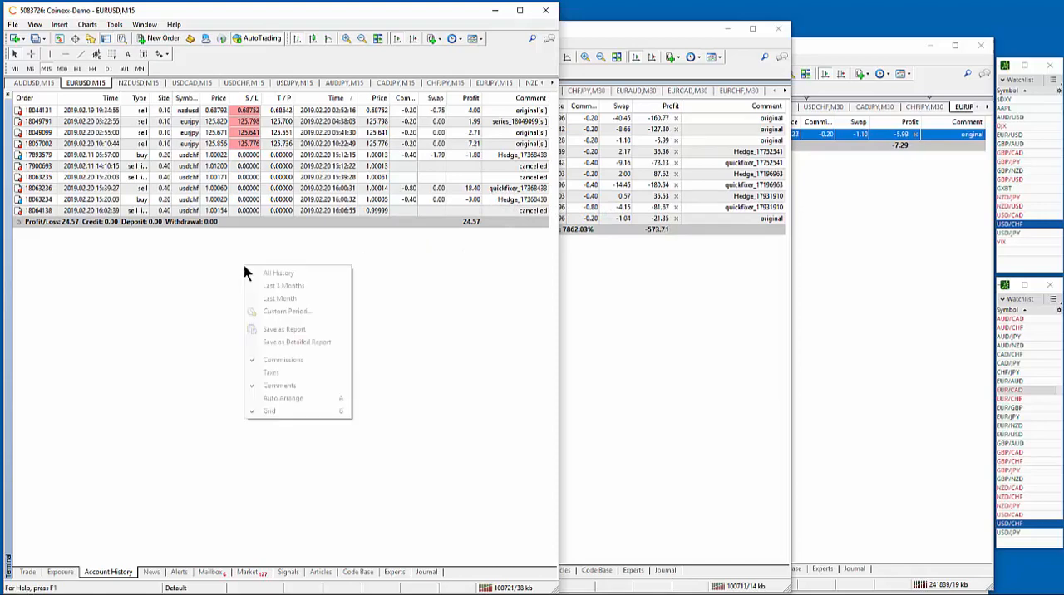
mouse_move(286, 311)
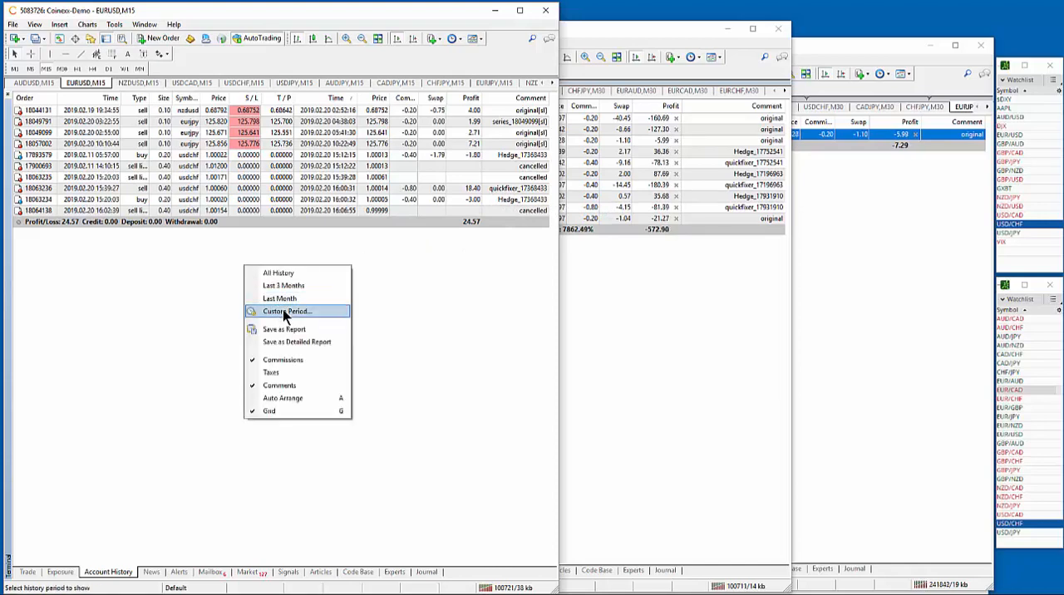
Apply a custom history period with an earlier From date to list more closed trades
click(286, 311)
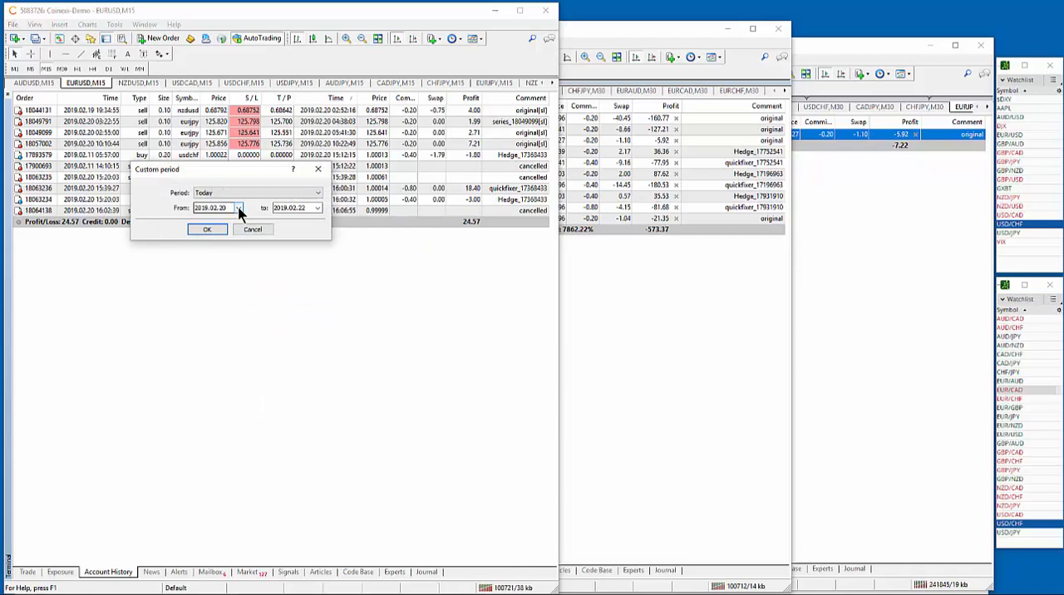
click(217, 207)
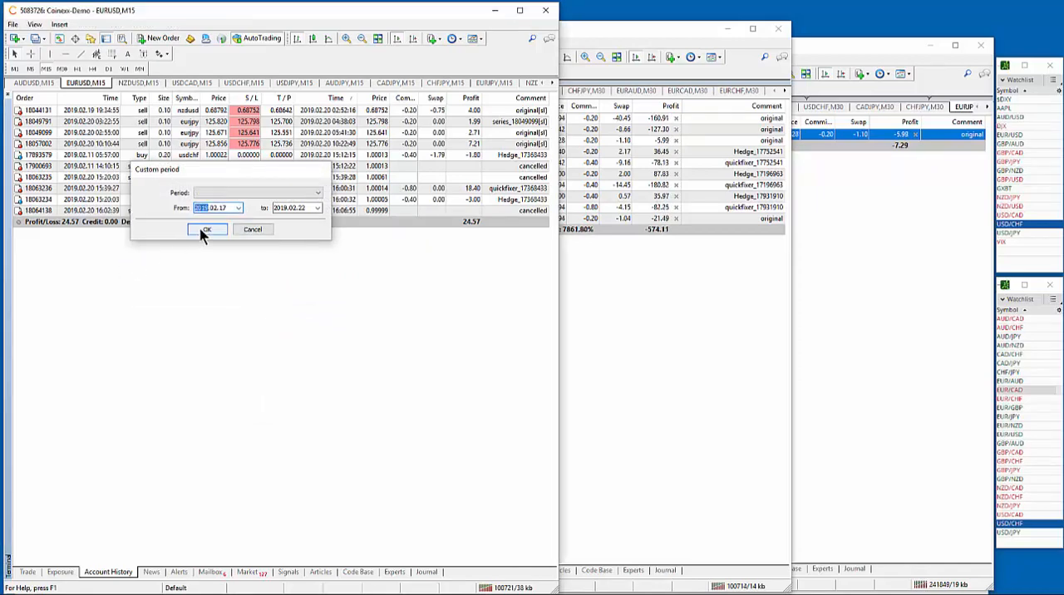
click(207, 230)
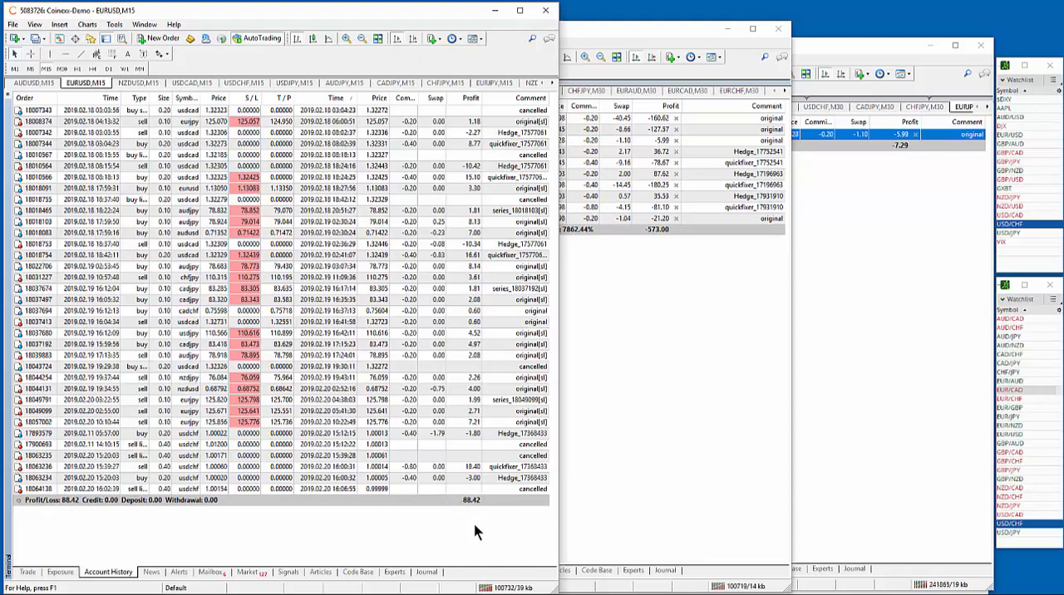
mouse_move(431, 544)
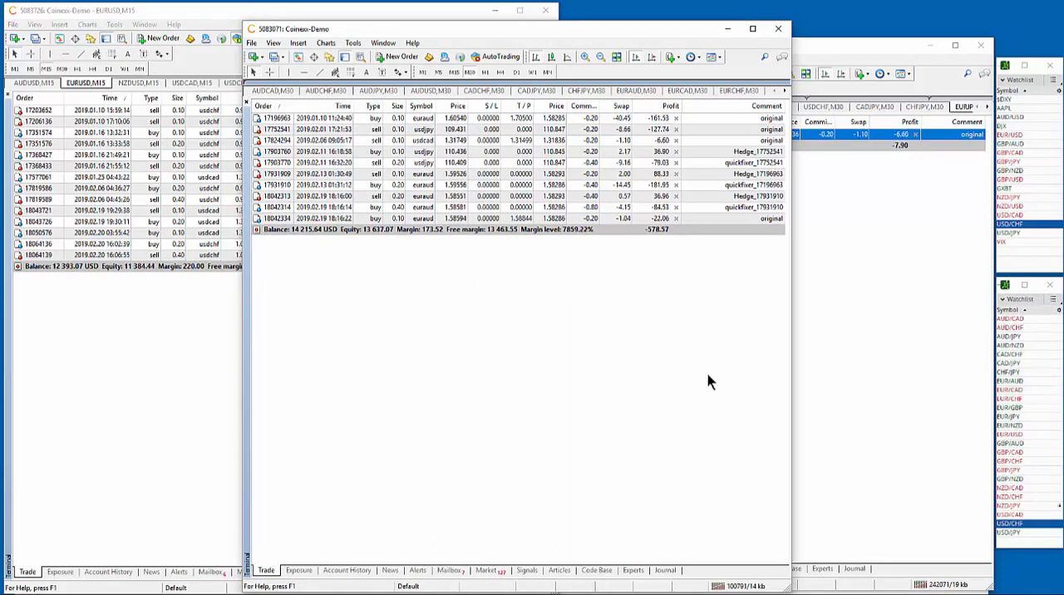
mouse_move(489, 296)
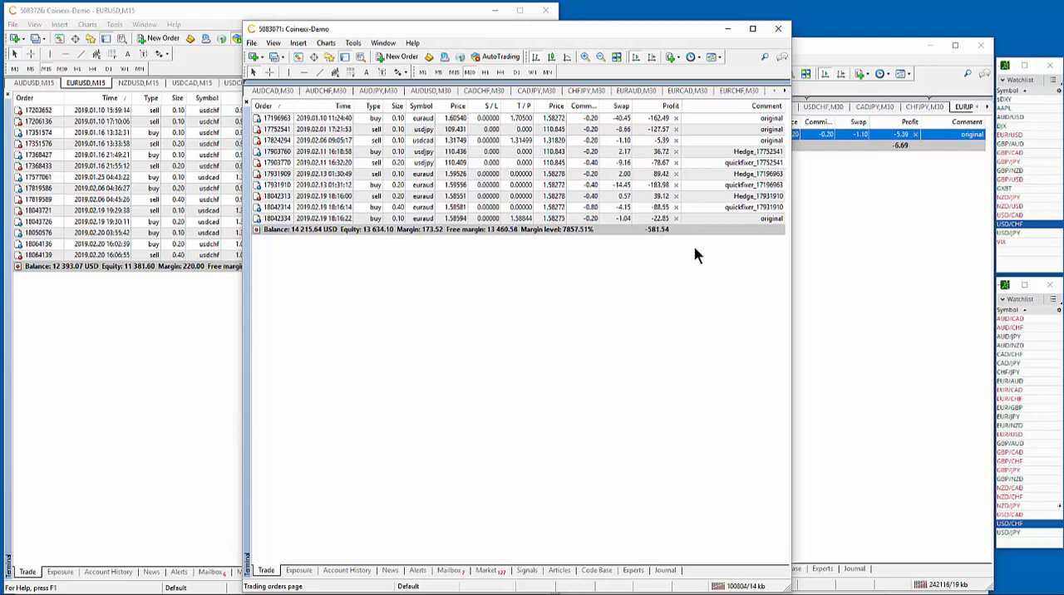
mouse_move(688, 282)
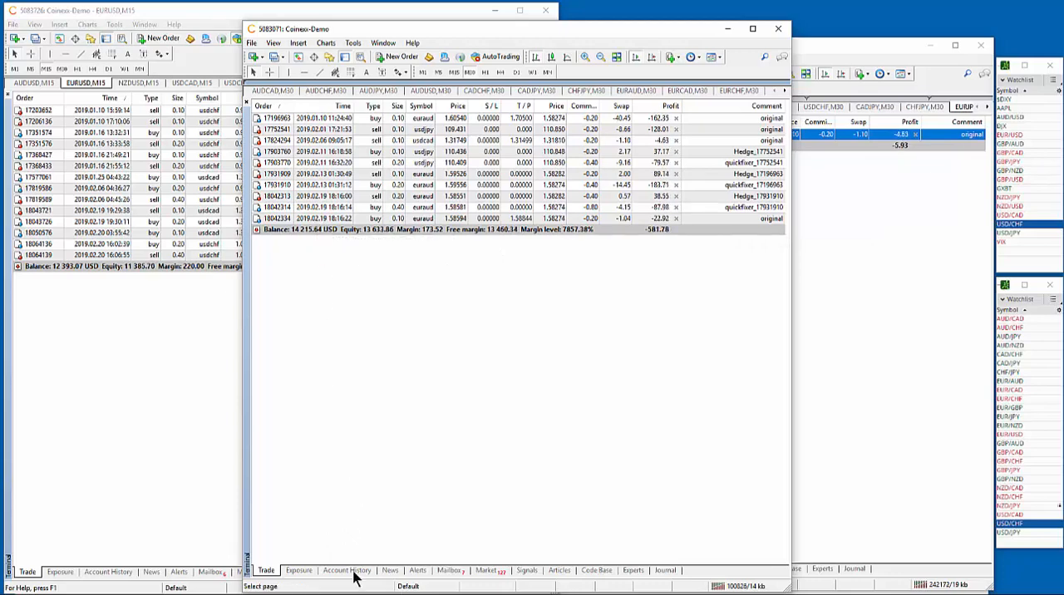
Show the second account's closed-trade history and bring up the history period choices
click(346, 570)
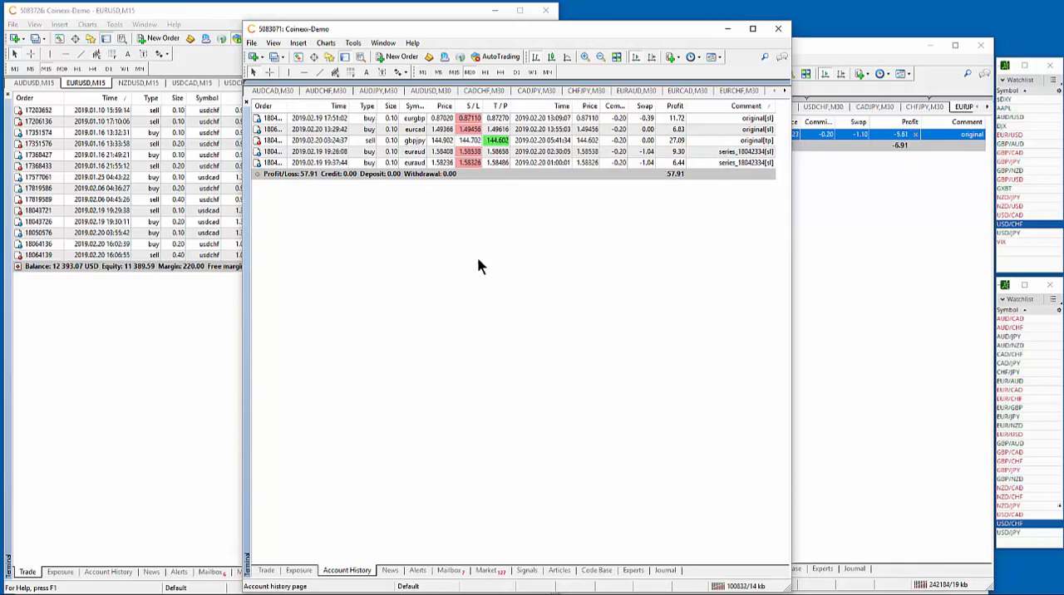
right_click(479, 266)
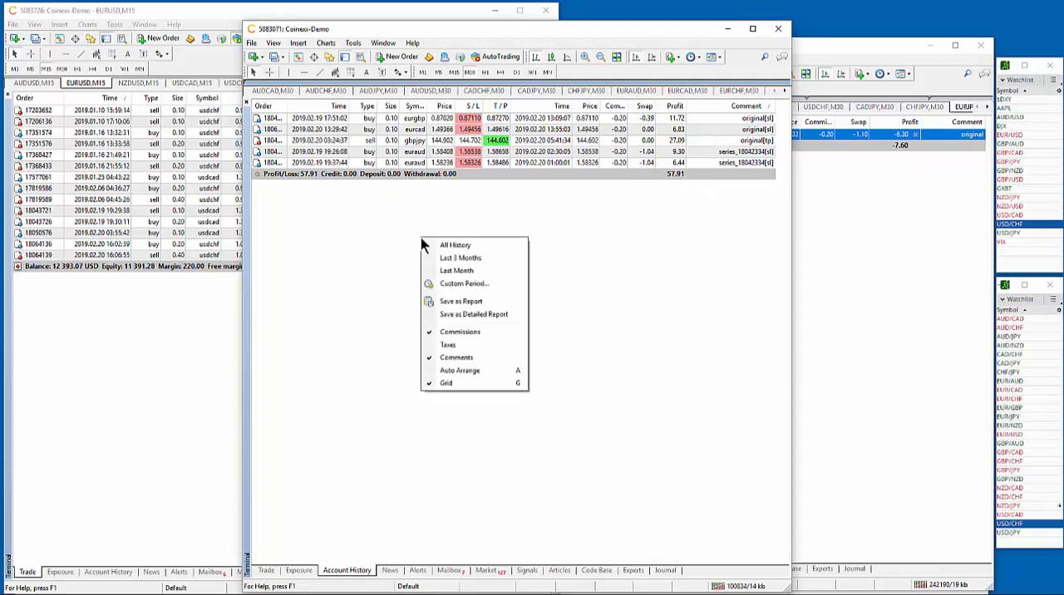
Choose a custom history period with an earlier From date for the second account
click(464, 283)
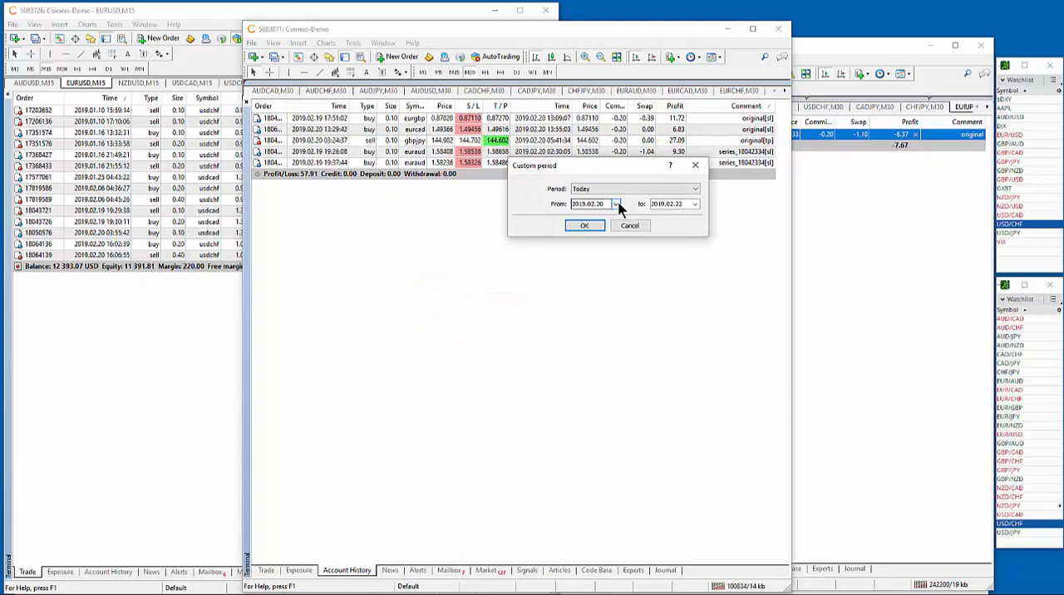
click(615, 203)
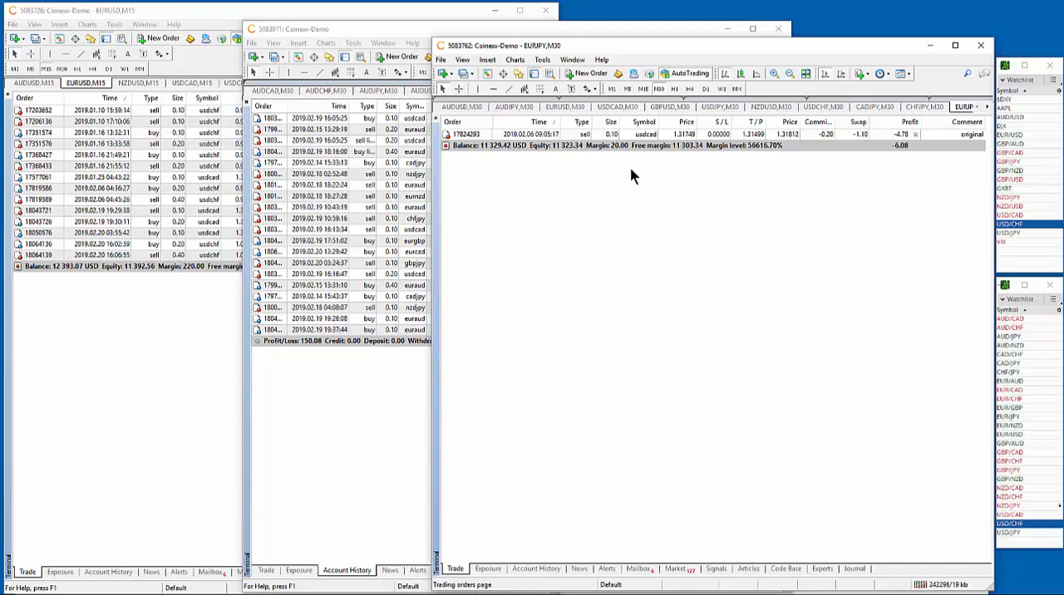
click(640, 133)
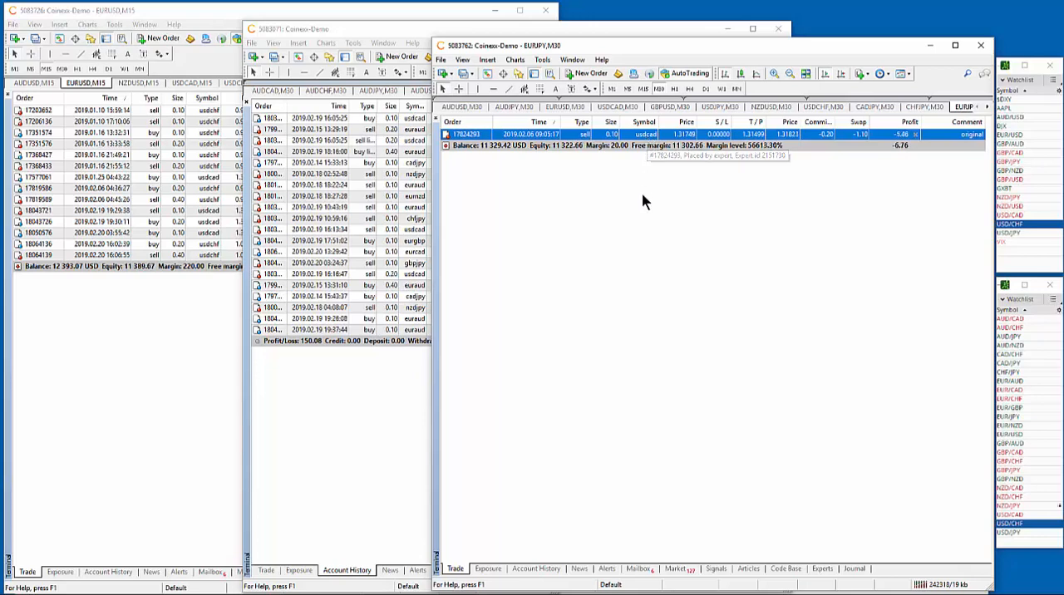
mouse_move(718, 163)
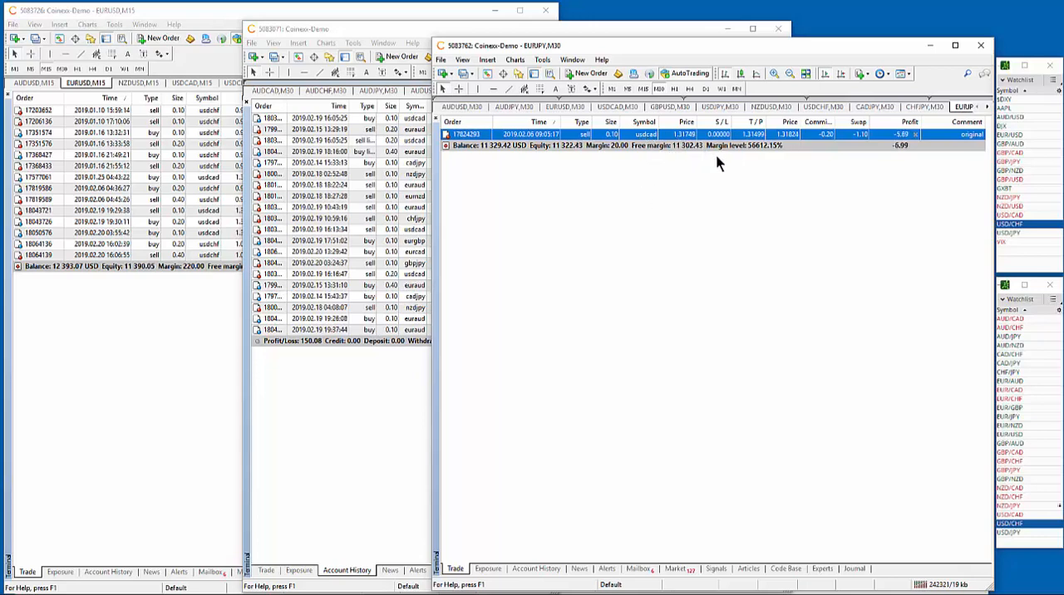
mouse_move(719, 136)
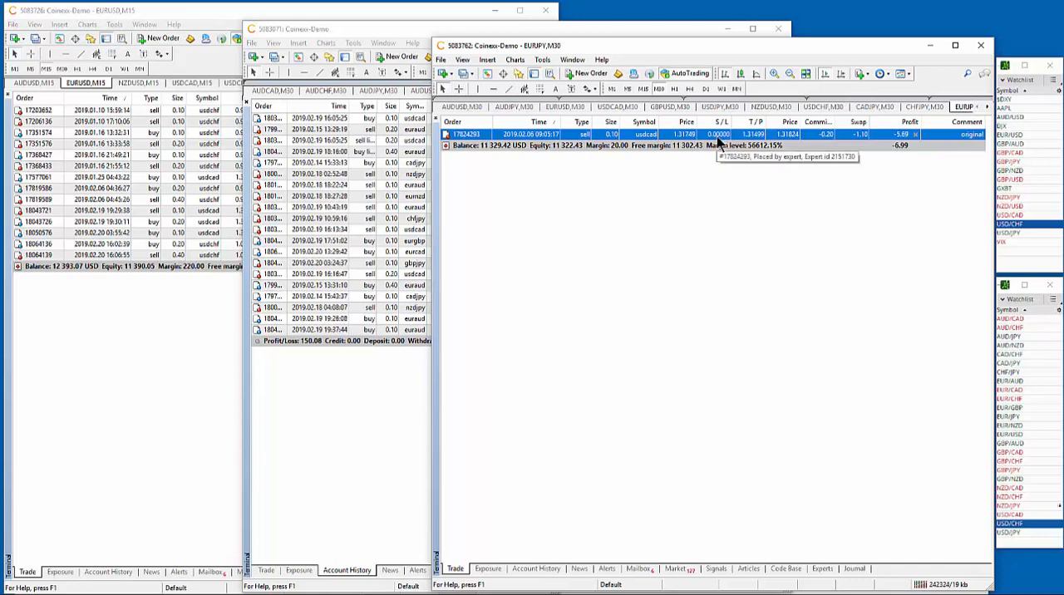
mouse_move(722, 239)
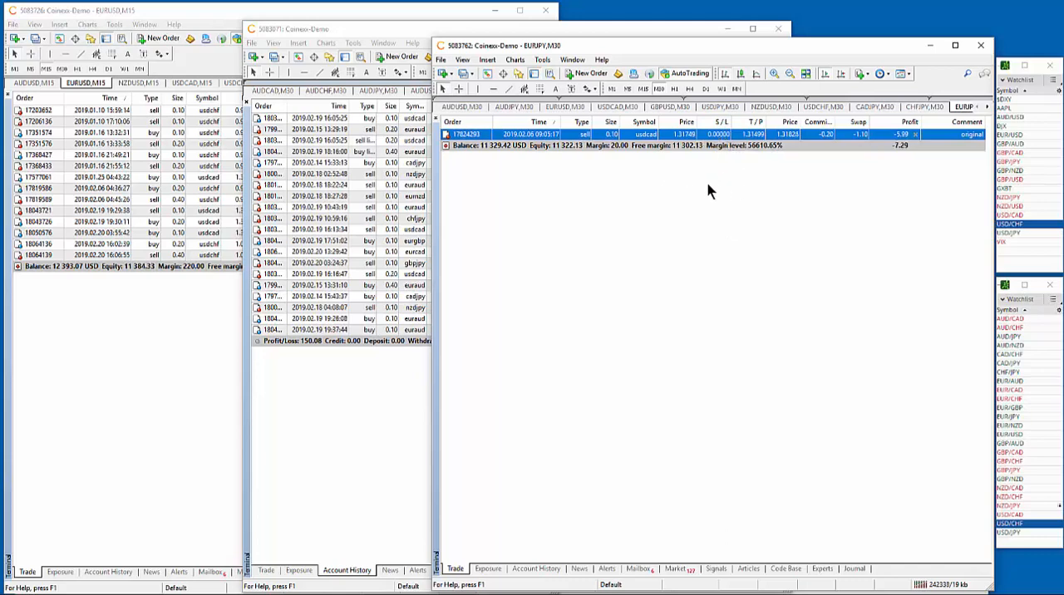
mouse_move(524, 555)
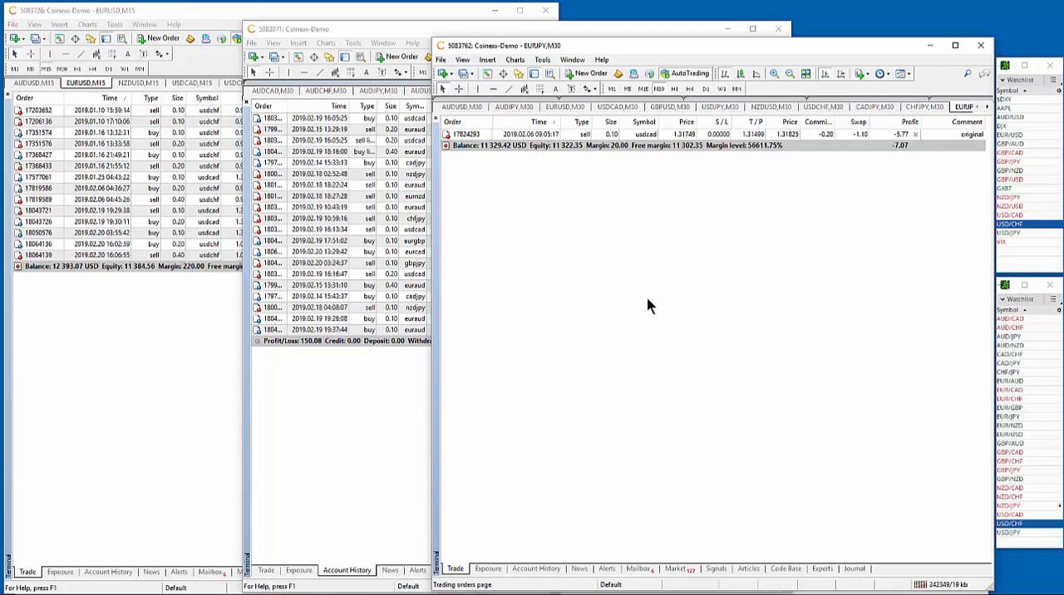
mouse_move(671, 176)
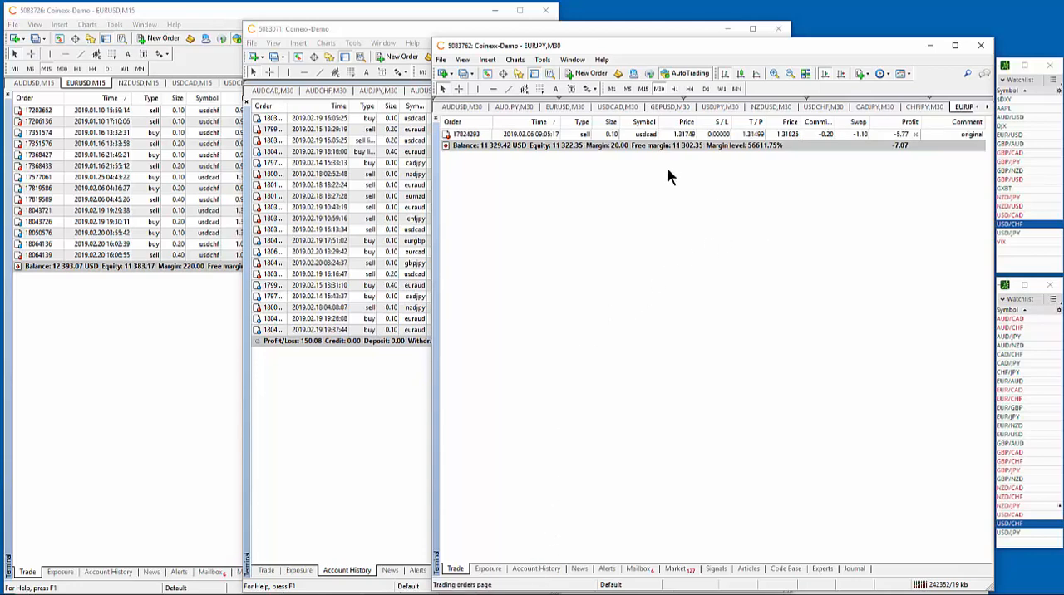
mouse_move(718, 148)
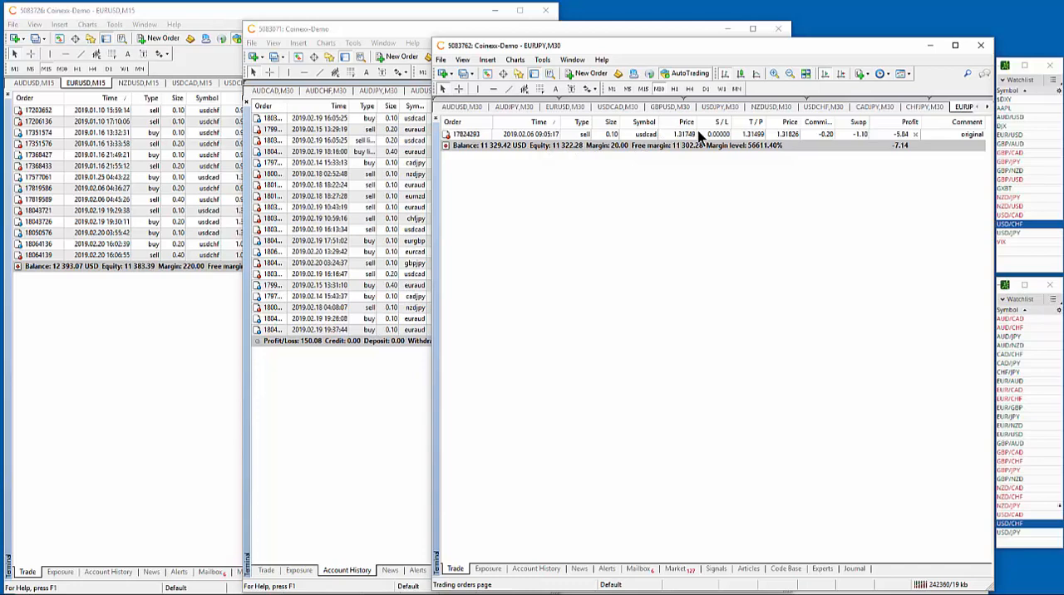
mouse_move(716, 143)
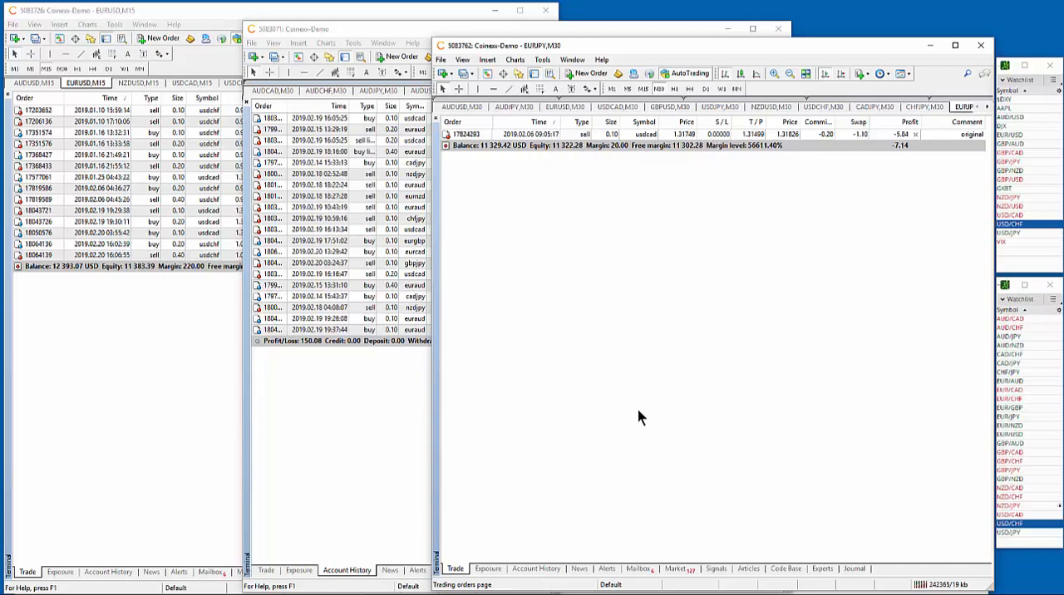
mouse_move(581, 407)
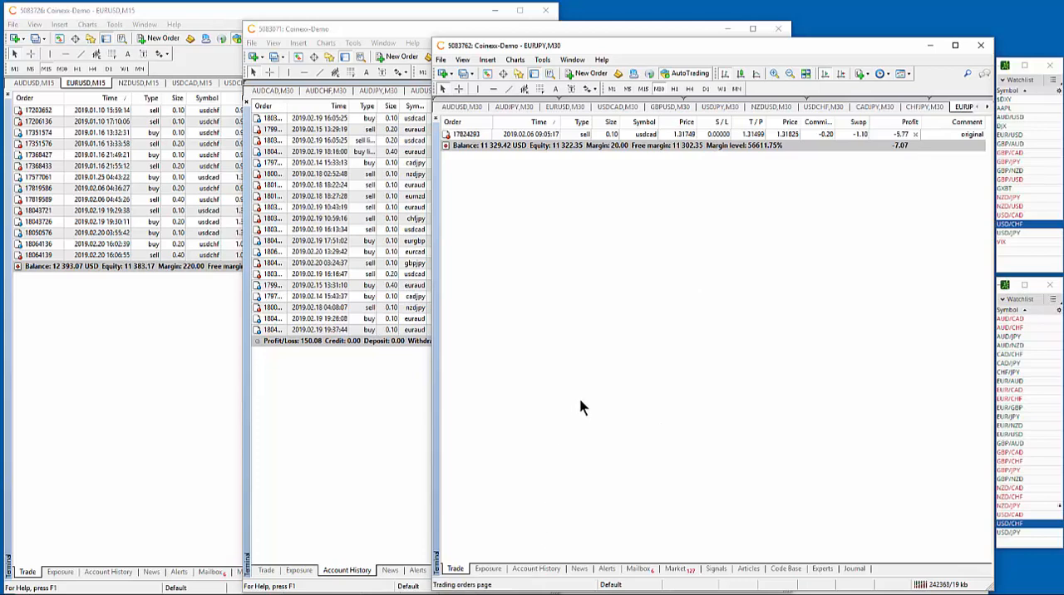
mouse_move(535, 559)
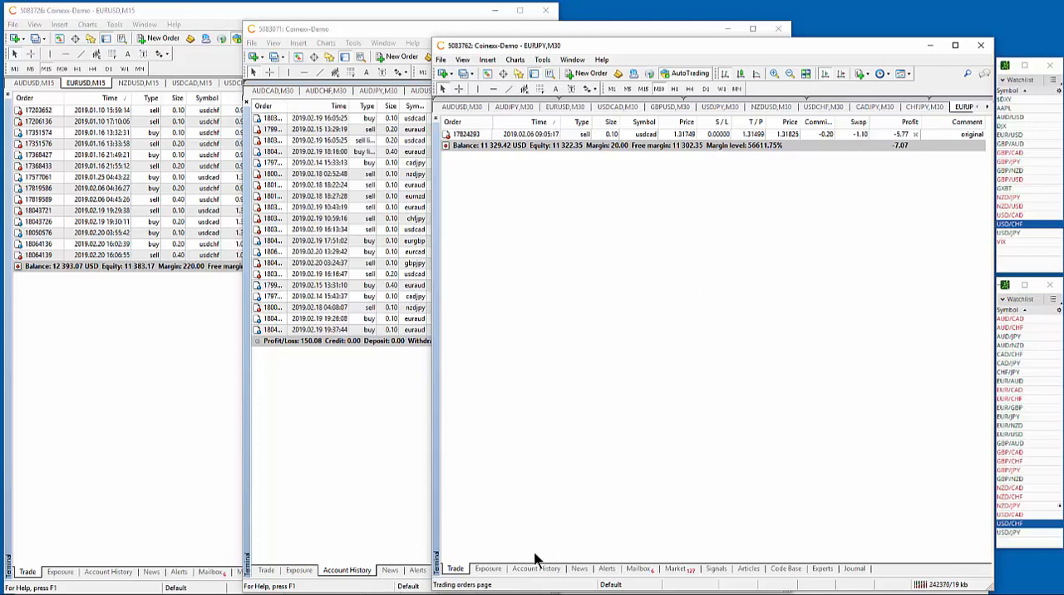
mouse_move(582, 216)
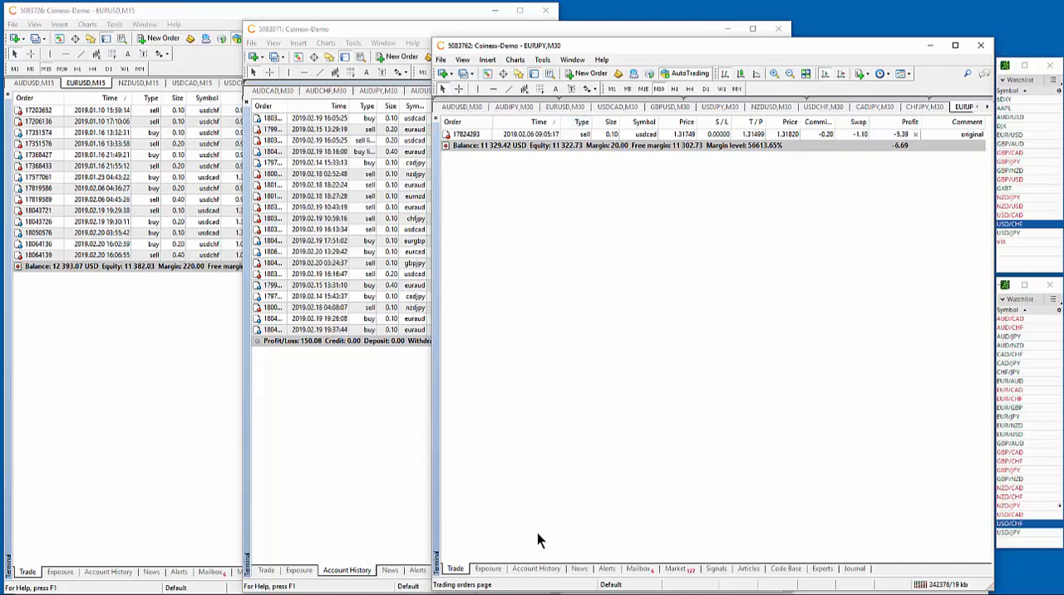
click(535, 568)
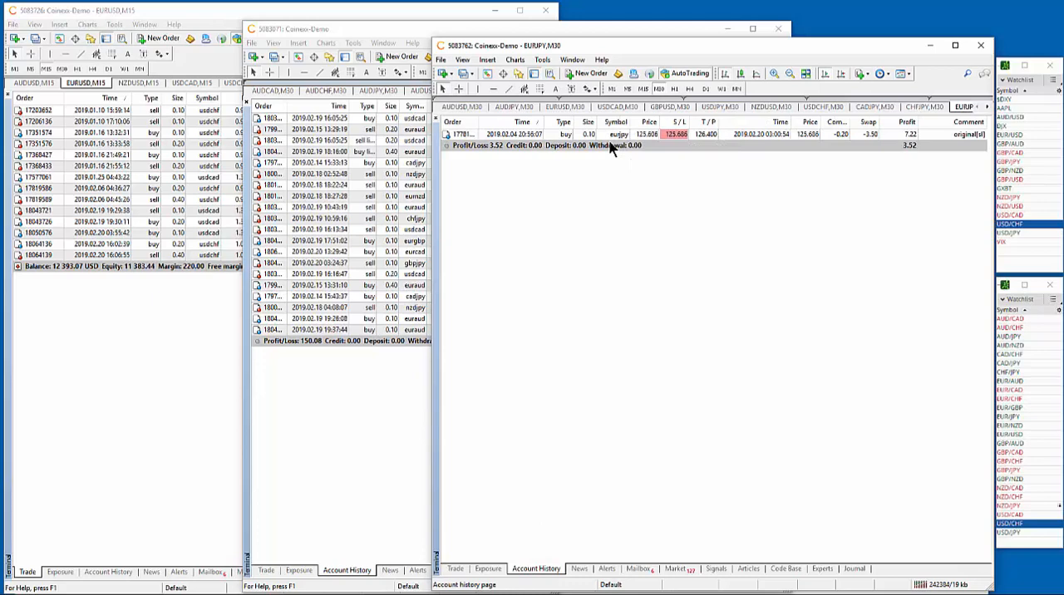
mouse_move(590, 148)
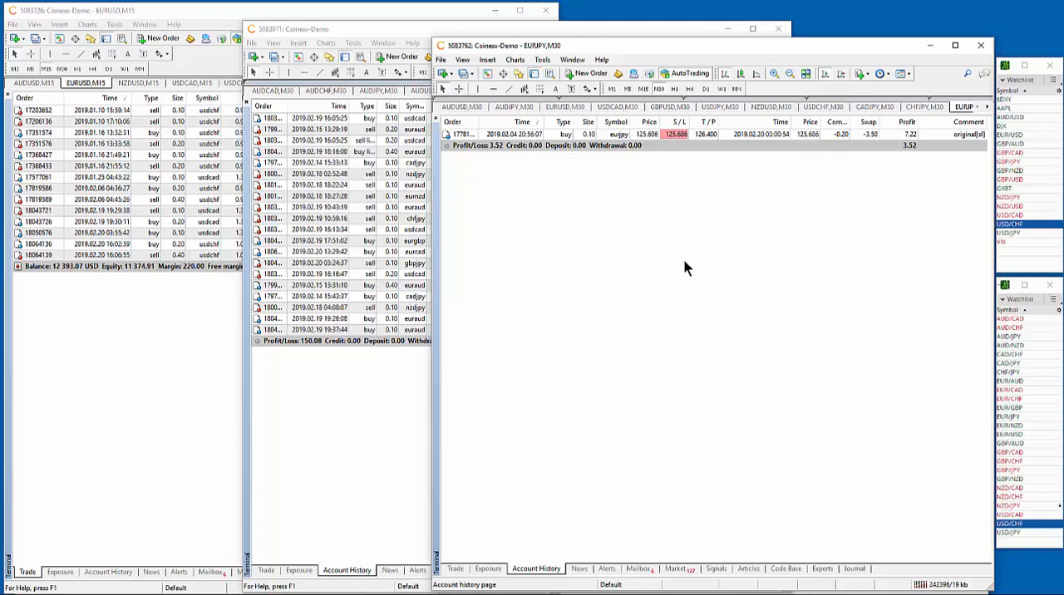
mouse_move(875, 143)
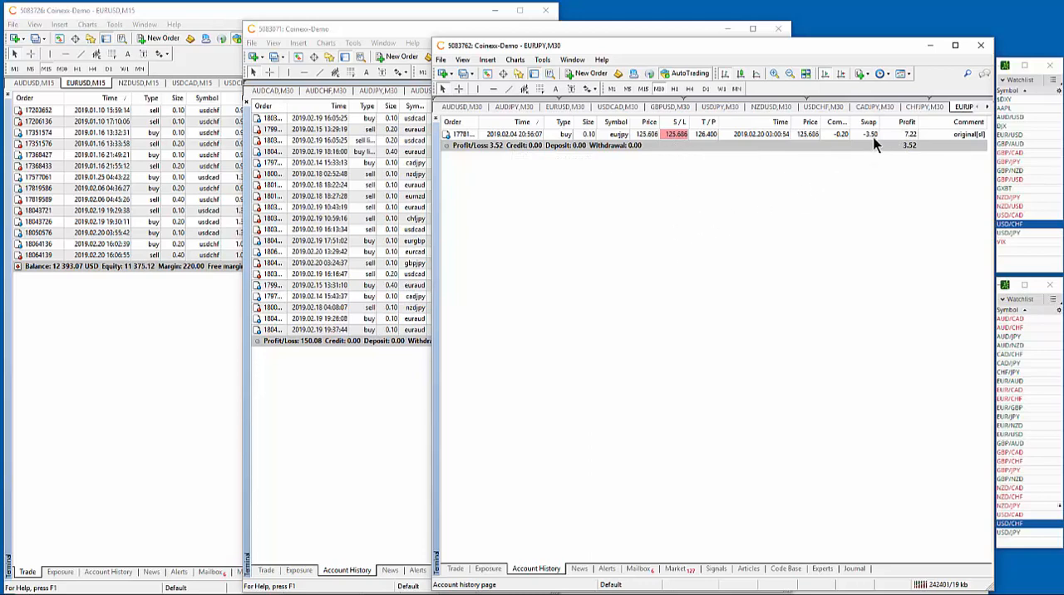
mouse_move(906, 140)
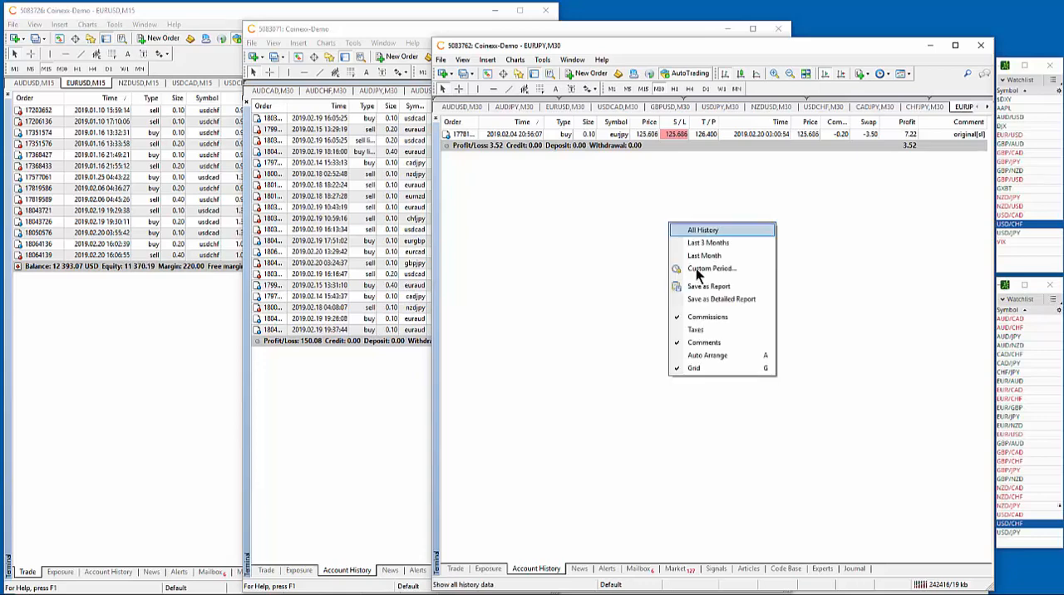
Apply a custom history period with an earlier From date to the third account
click(711, 267)
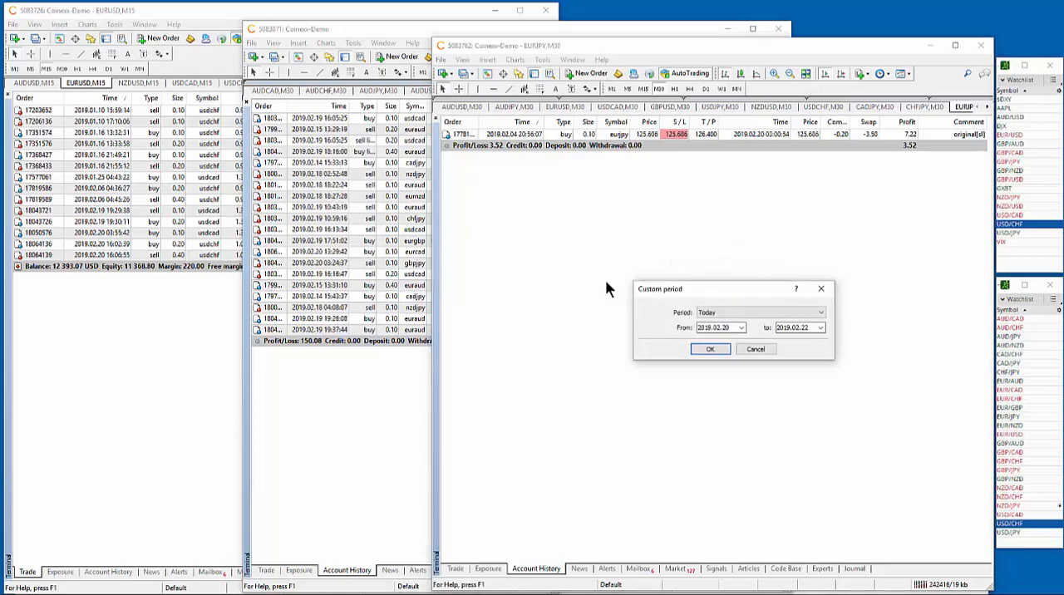
click(738, 327)
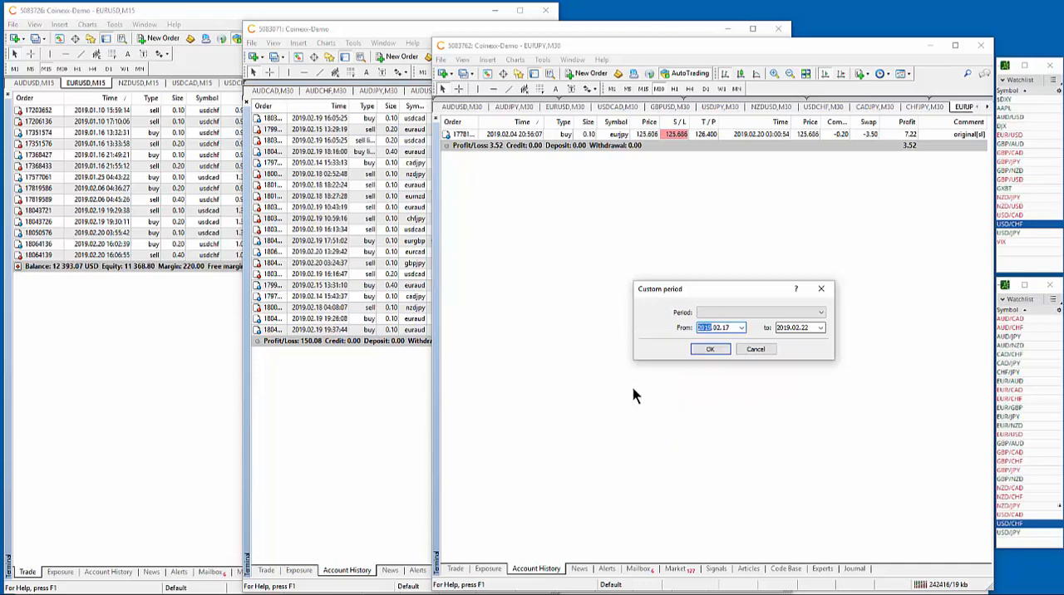
click(708, 349)
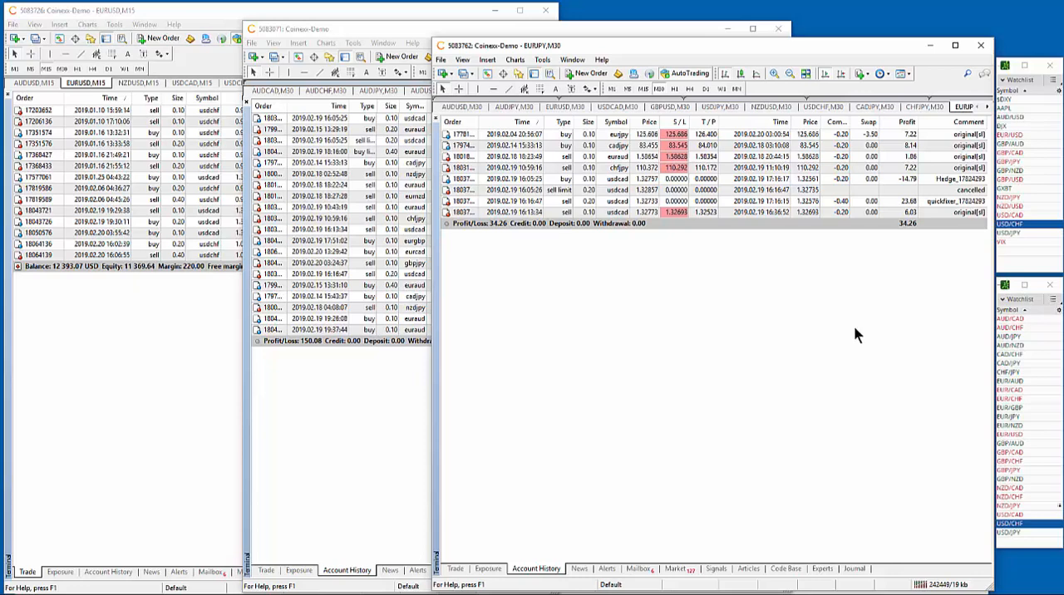
mouse_move(717, 279)
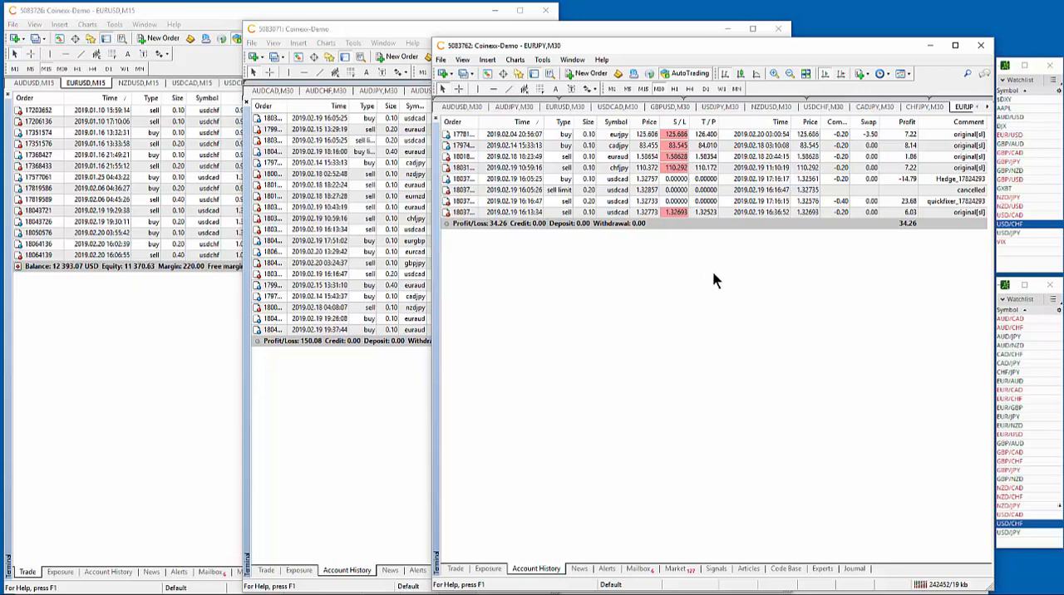
mouse_move(696, 278)
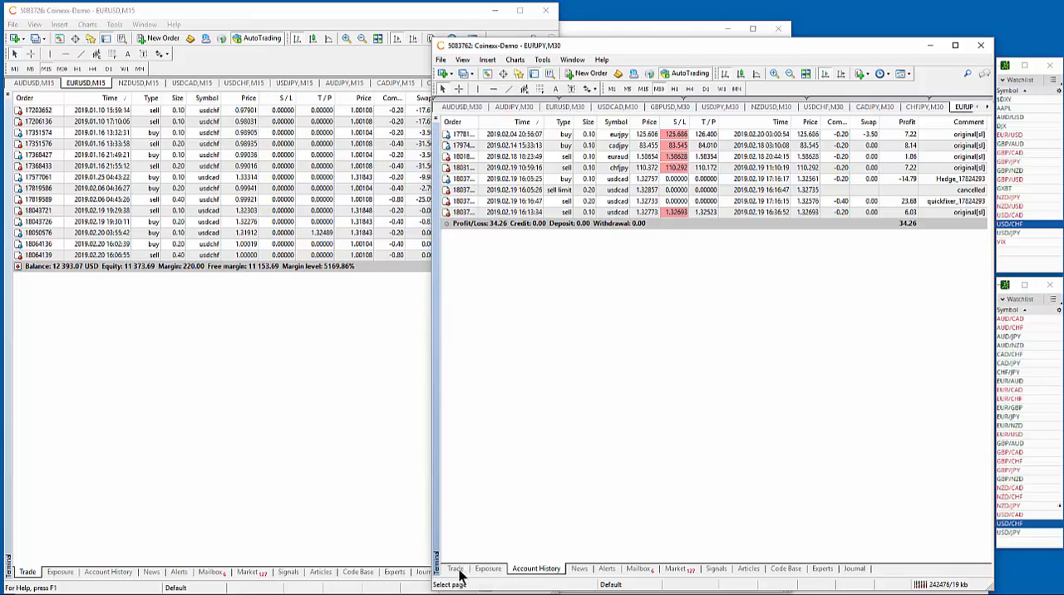
Return the third terminal to its open trades and balance view
click(456, 569)
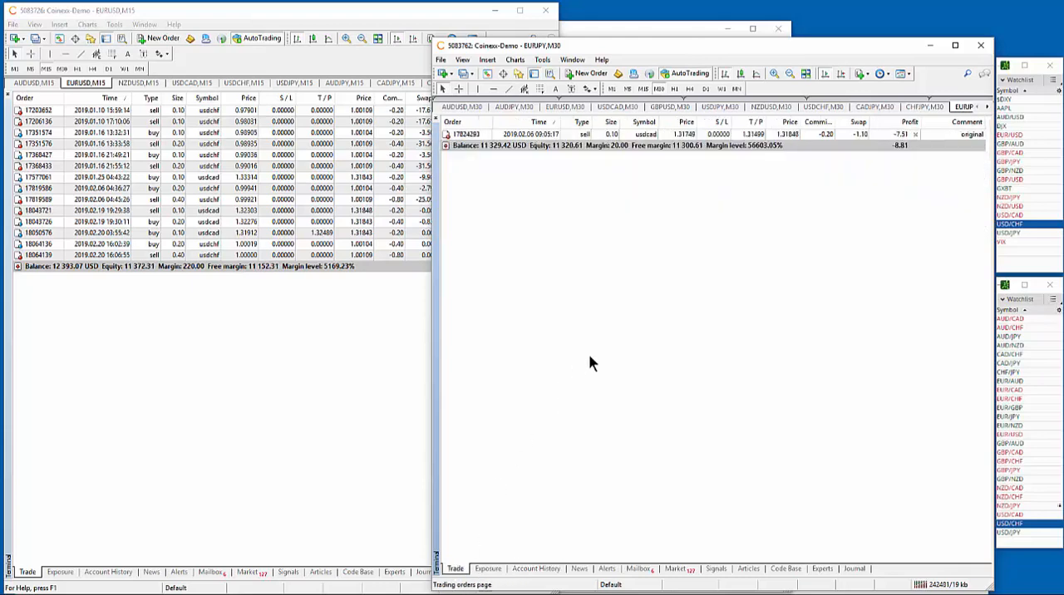
mouse_move(612, 256)
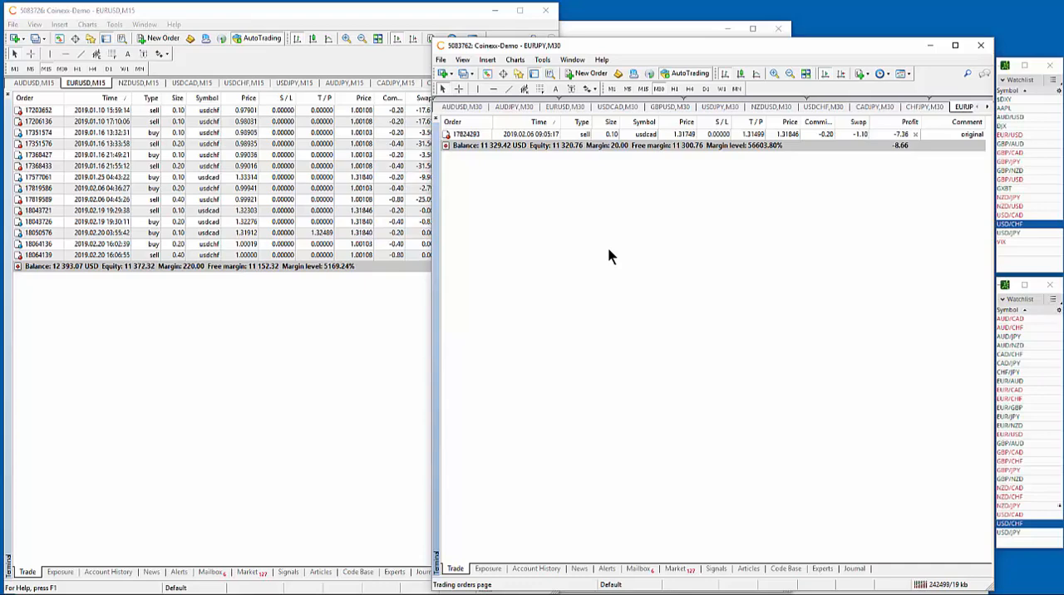
mouse_move(69, 482)
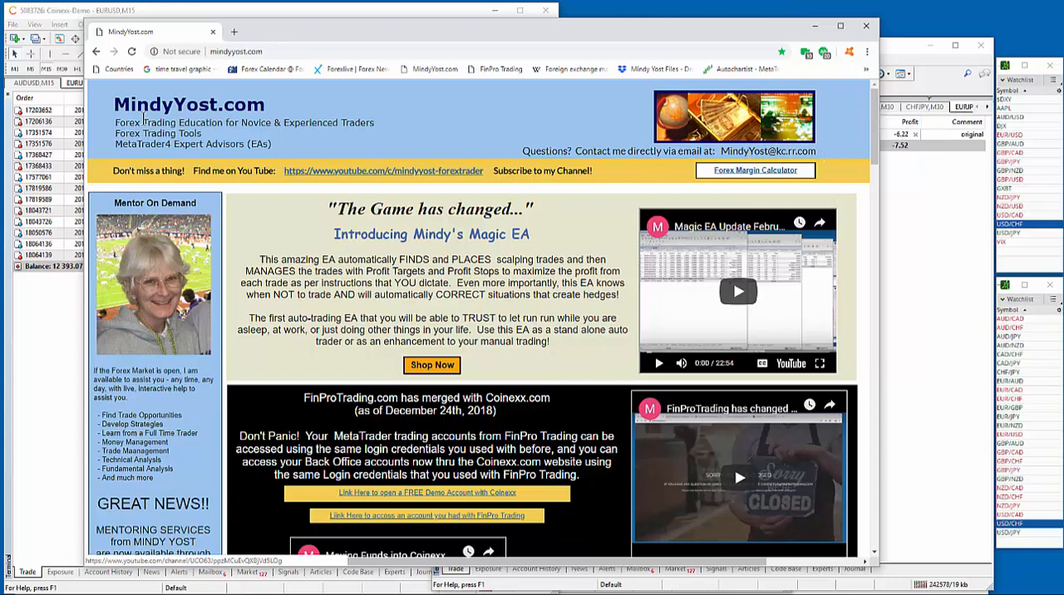
mouse_move(409, 130)
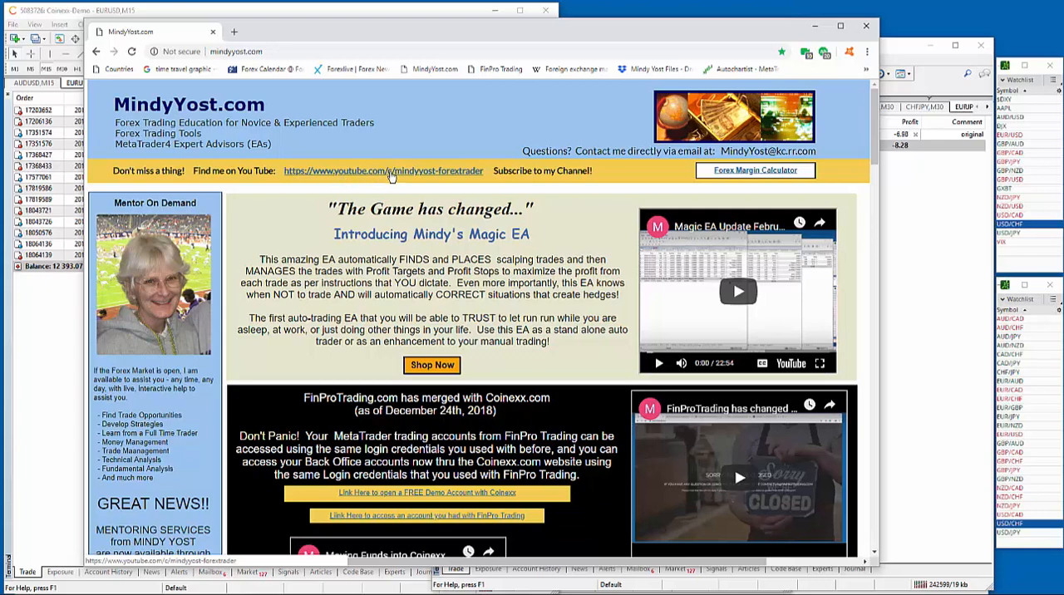
Go from the MindyYost.com site to the author's YouTube channel
click(382, 169)
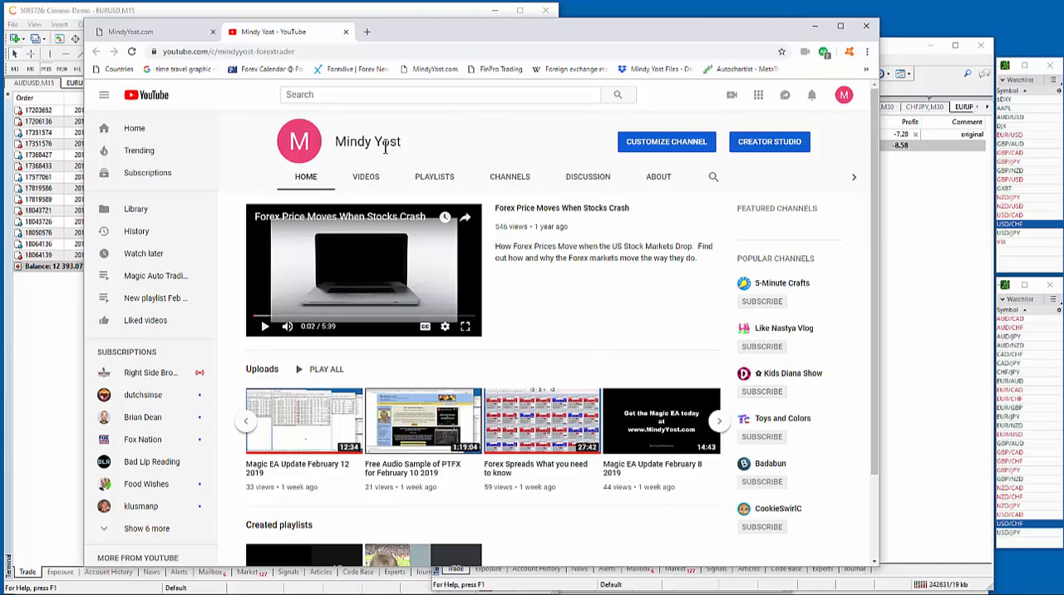
mouse_move(479, 146)
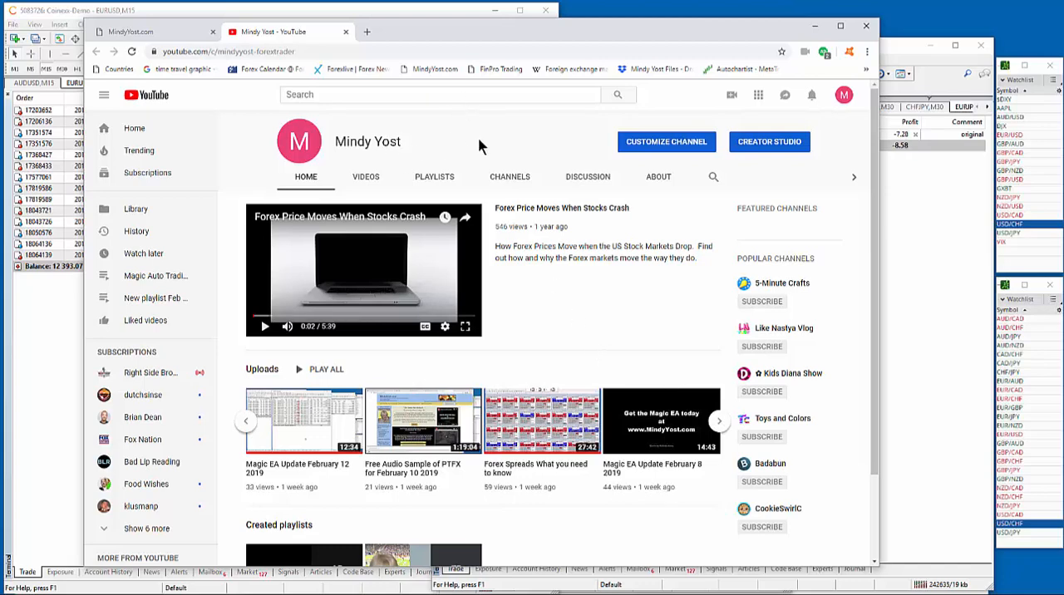
mouse_move(462, 144)
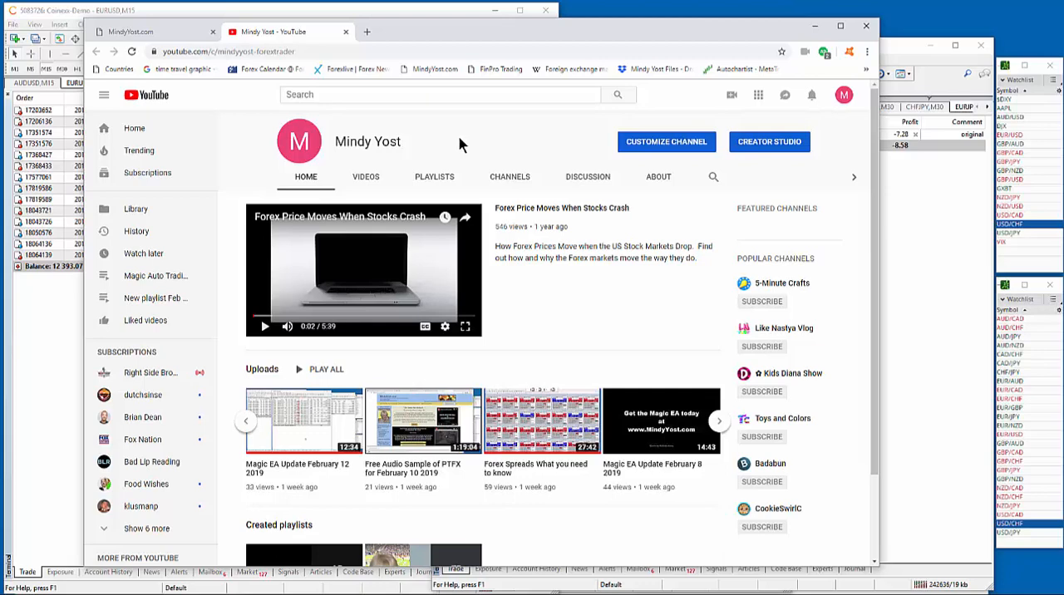